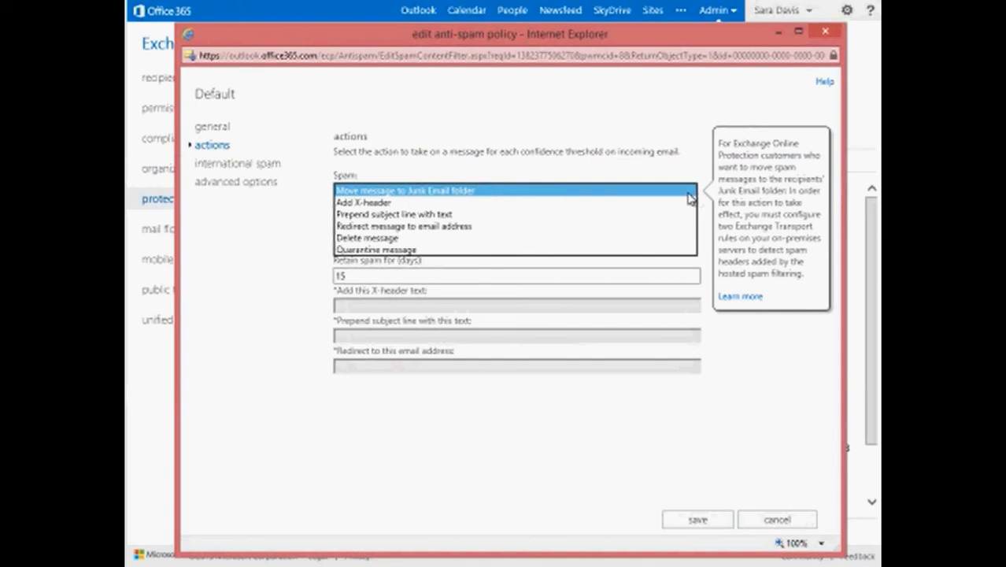
mouse_move(680, 199)
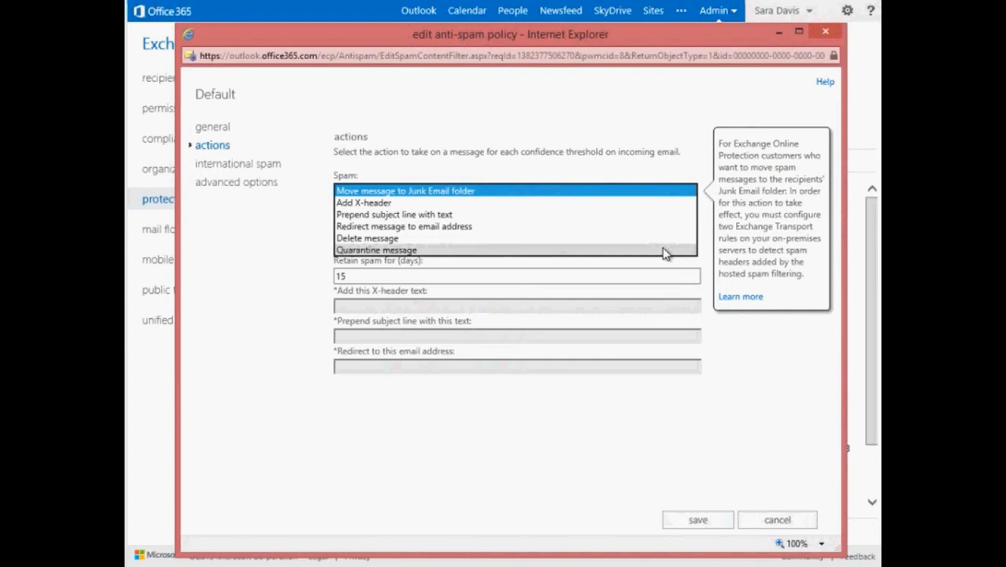
Set the Default policy's spam action to 'Quarantine message' and save
left_click(376, 250)
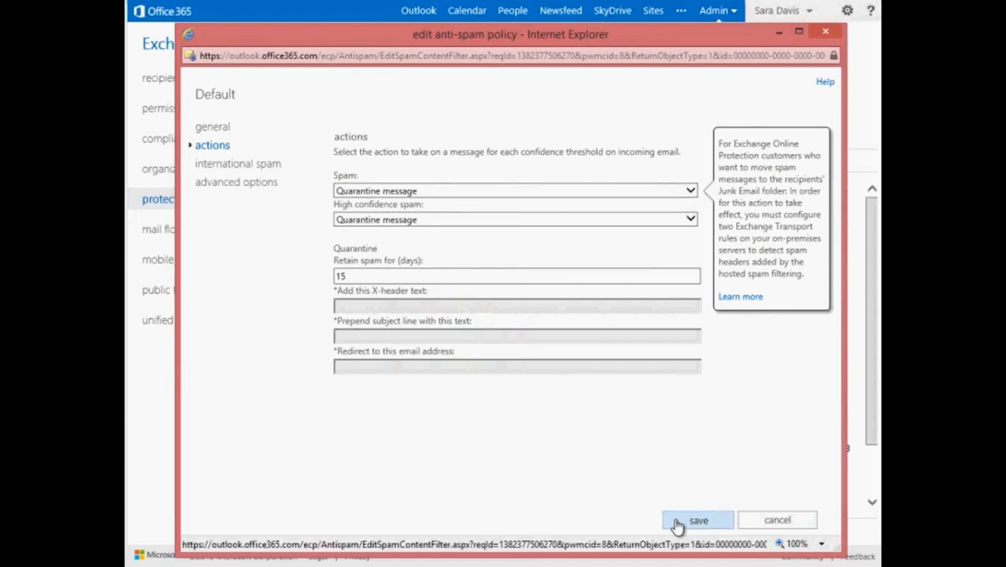
left_click(698, 519)
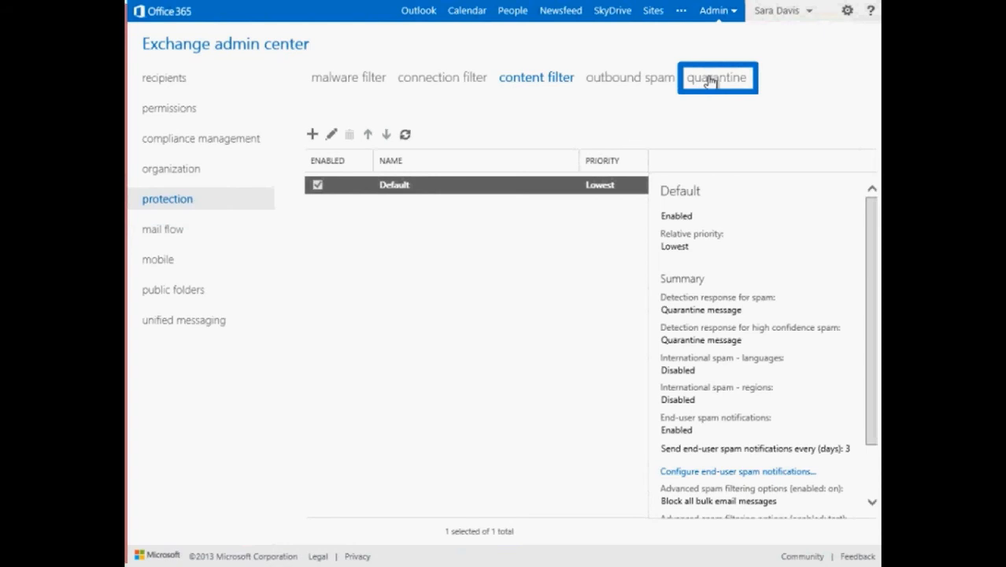
Go to the quarantine tab under protection to list quarantined messages
left_click(714, 77)
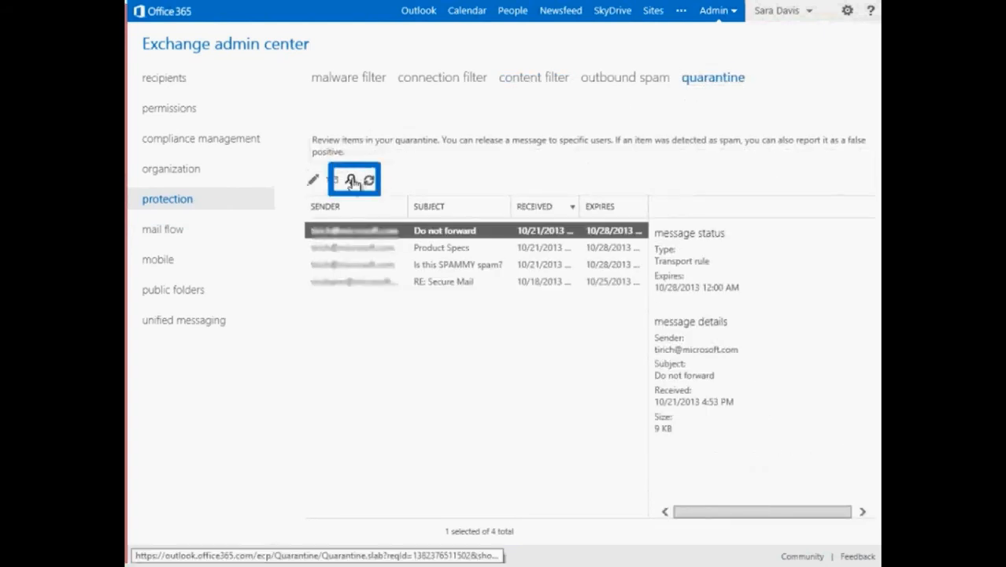
Run an advanced search of quarantine filtered on the sender's email address
left_click(352, 181)
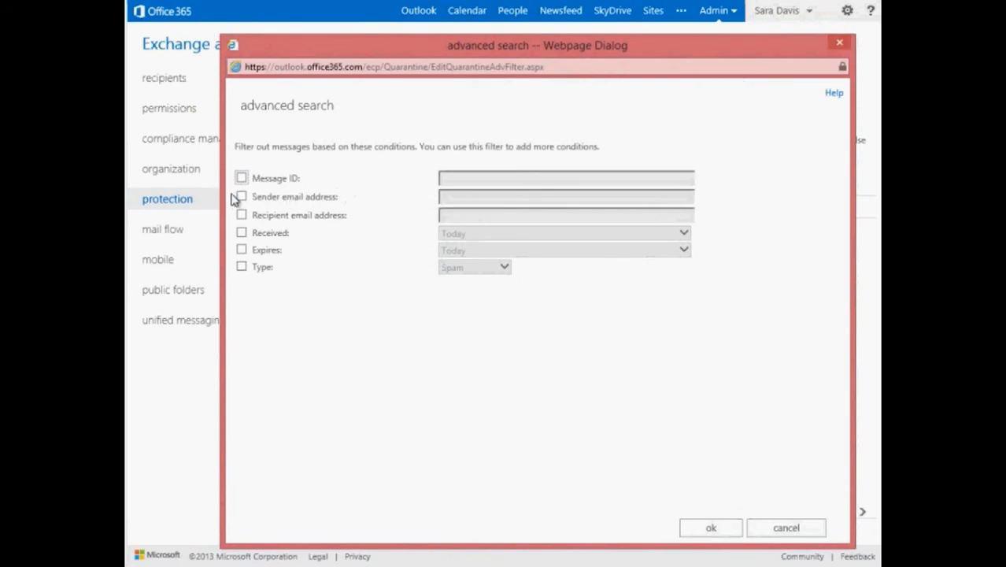
left_click(241, 197)
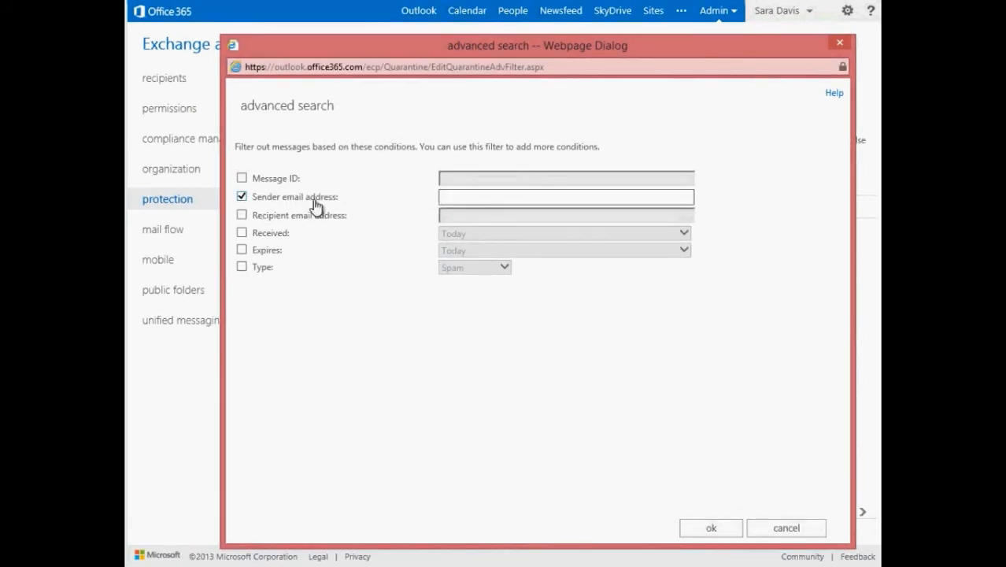
left_click(566, 197)
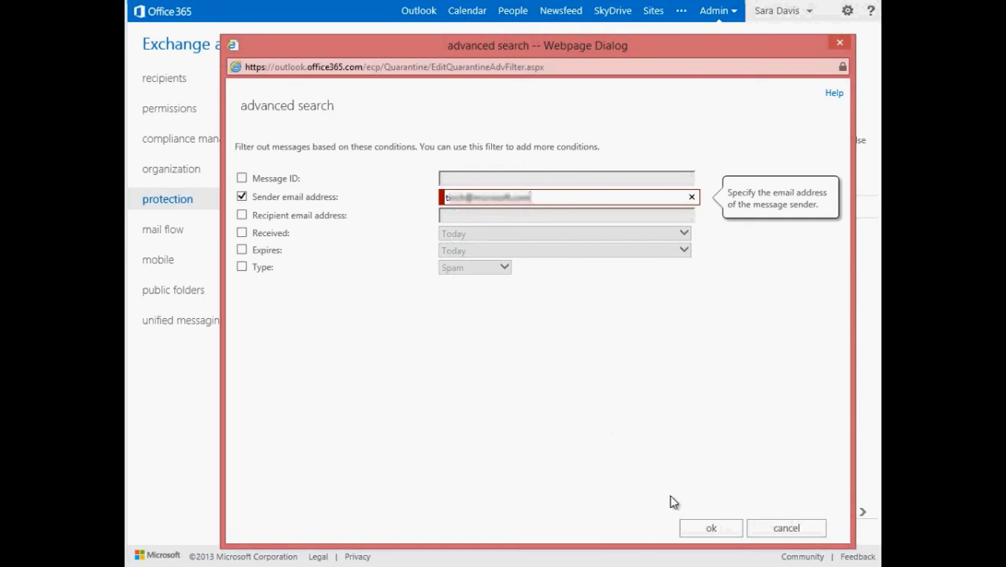
left_click(710, 528)
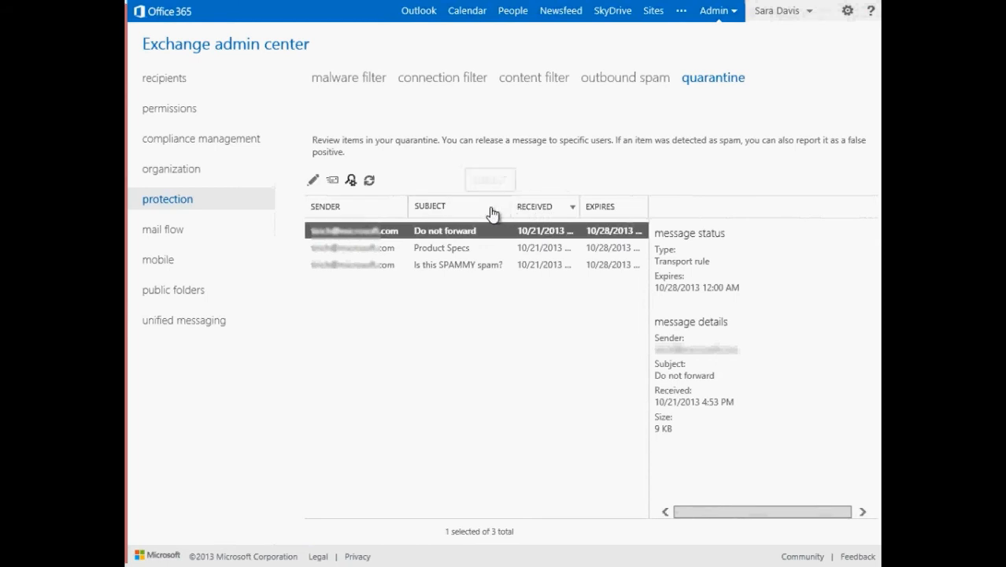
Sort quarantined messages by subject ascending and select 'Is this SPAMMY spam?'
left_click(430, 207)
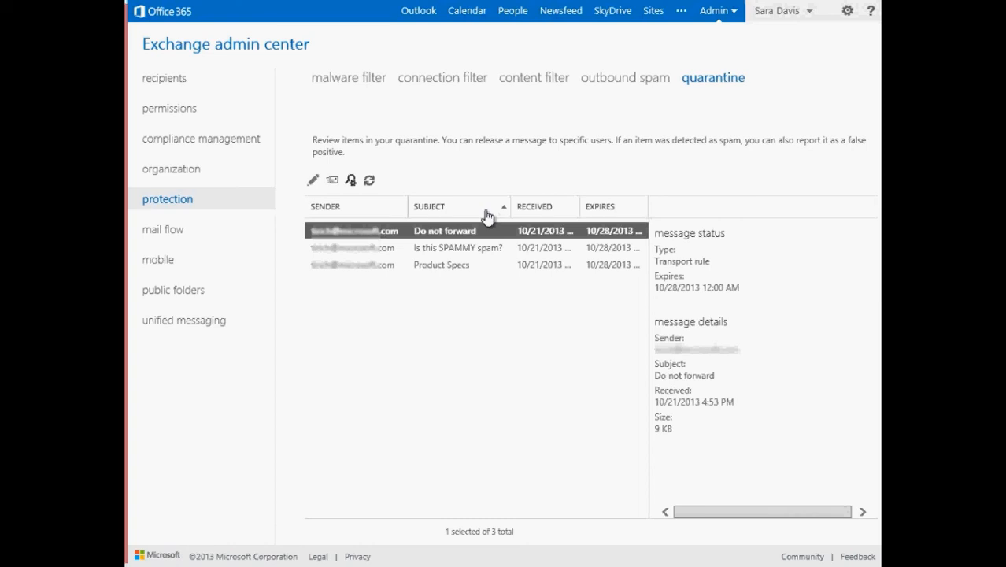
mouse_move(486, 221)
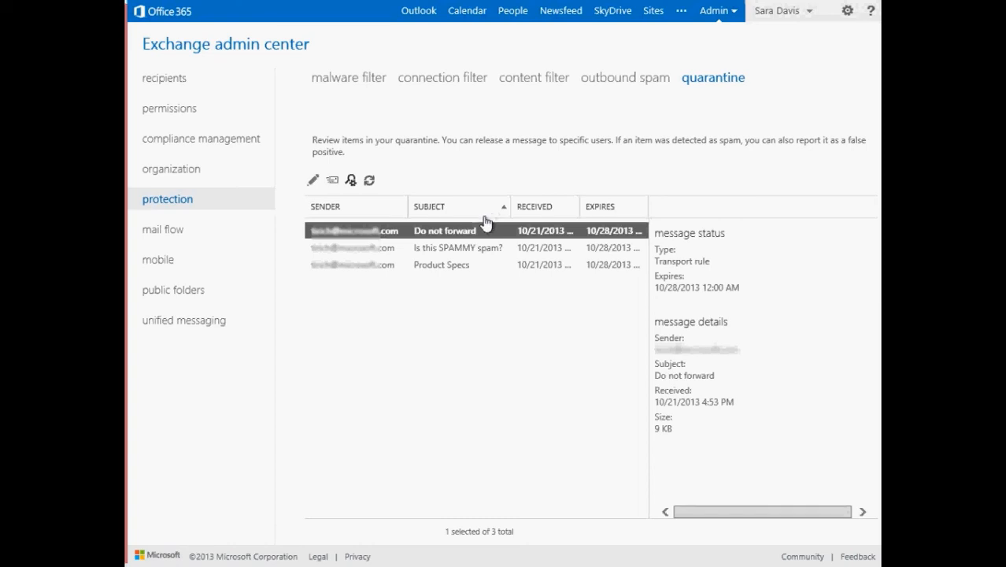
left_click(458, 247)
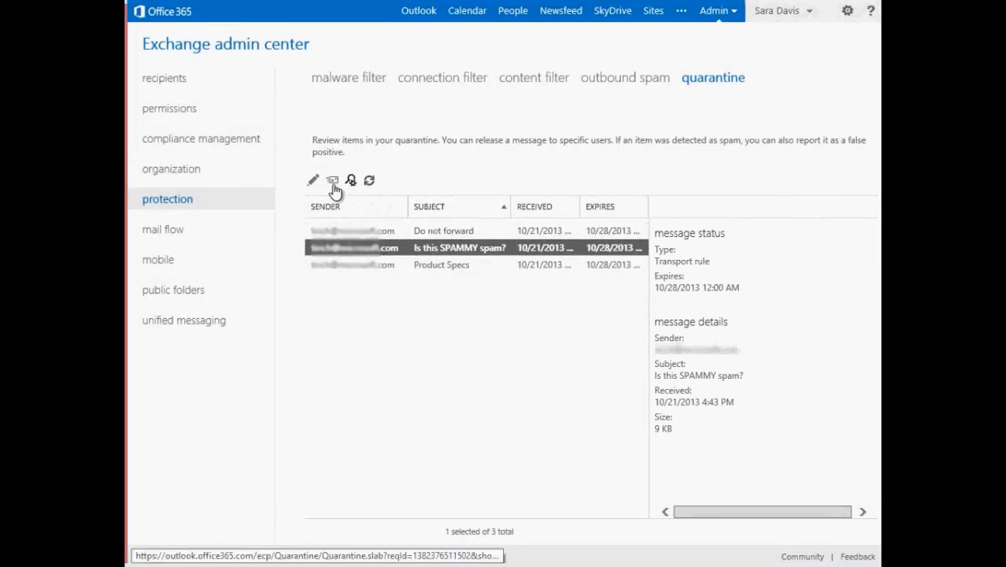
Choose 'Release message and report it as a false positive' for the selected message
left_click(332, 180)
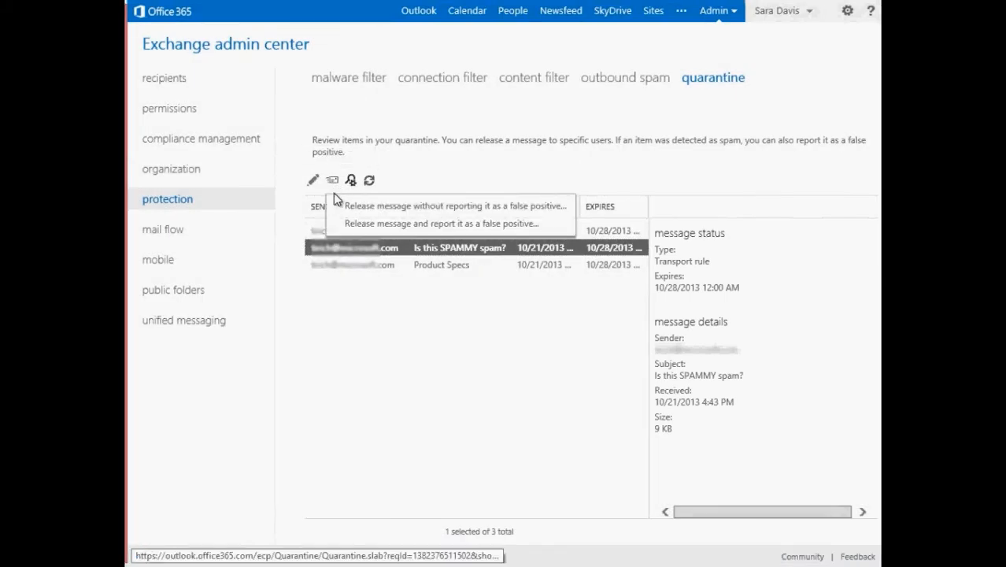
mouse_move(336, 206)
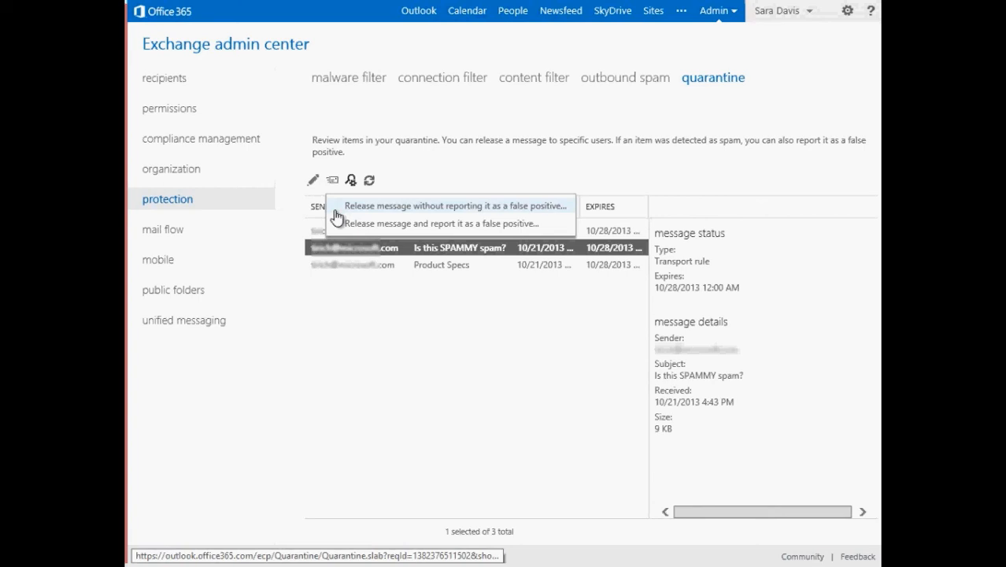
mouse_move(338, 226)
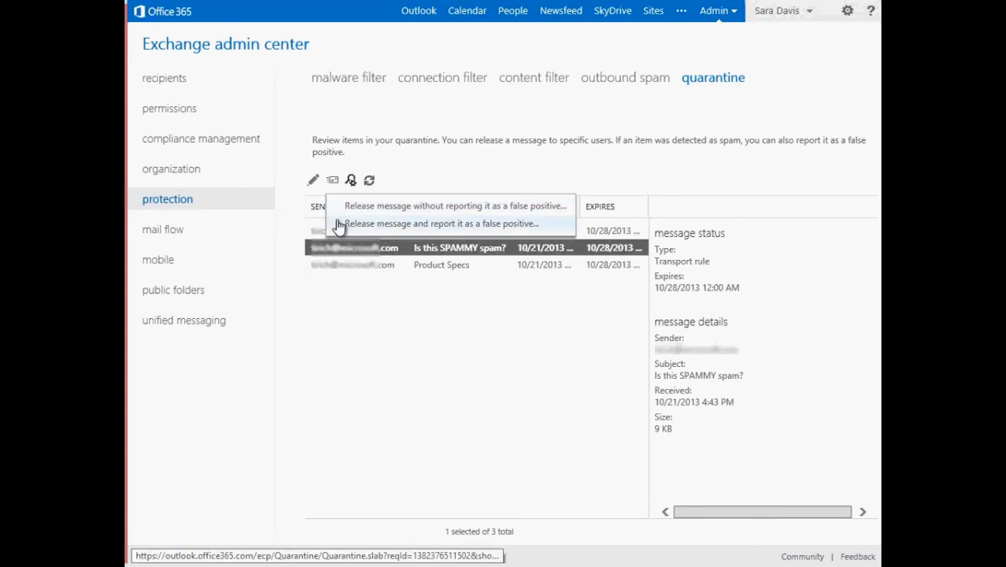
left_click(443, 223)
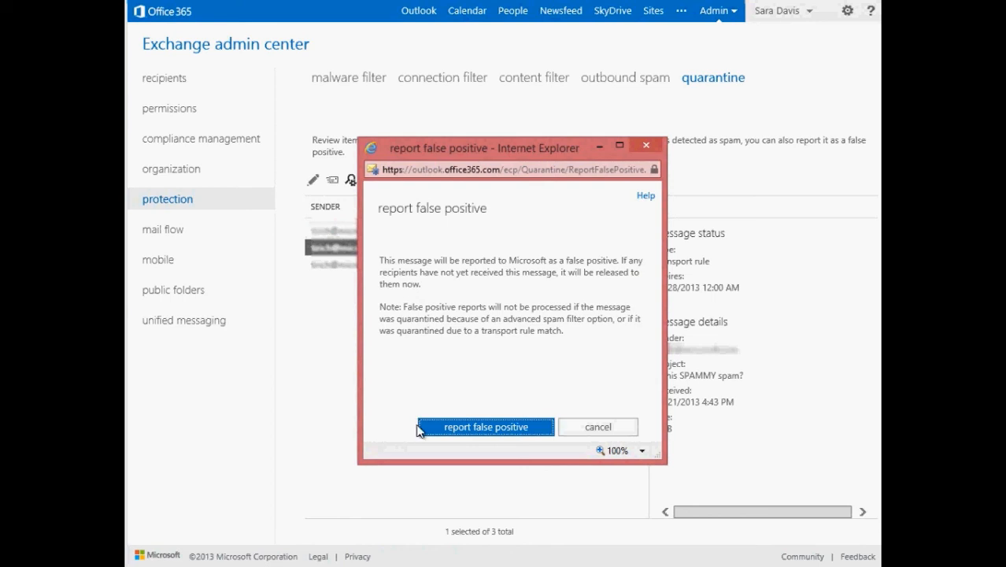
Confirm the false positive report for 'Is this SPAMMY spam?'
left_click(486, 426)
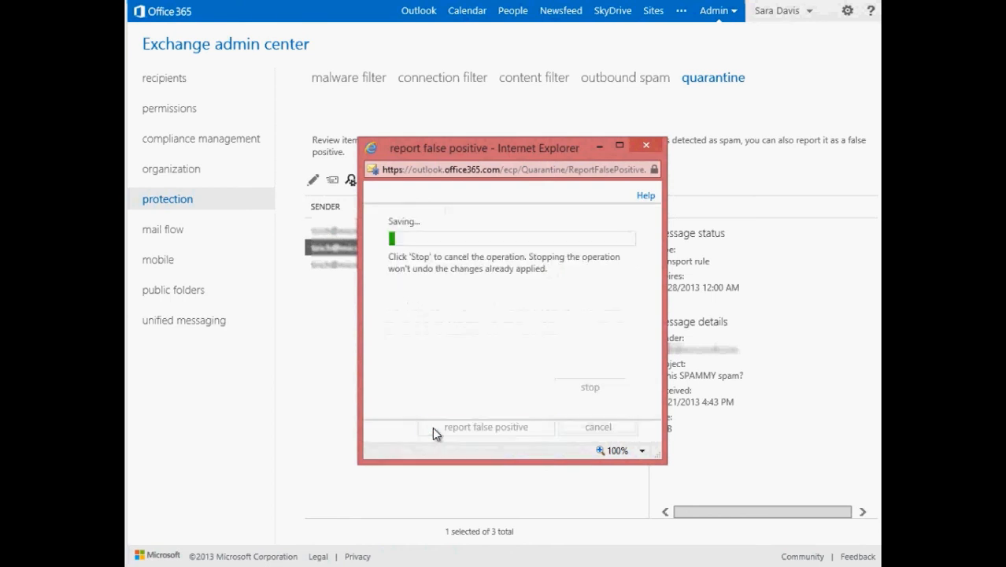